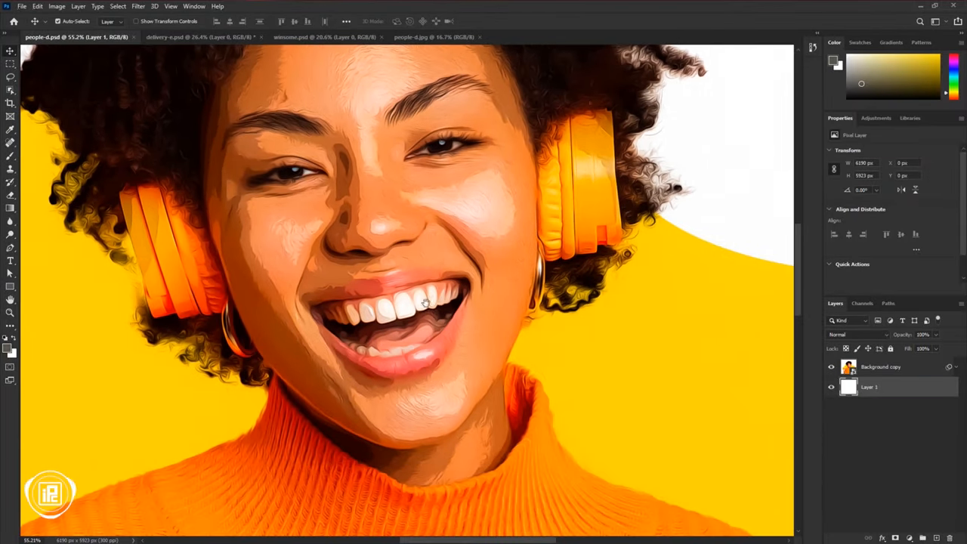
# - Switch document tabs to view another finished painterly example portrait
pyautogui.click(200, 37)
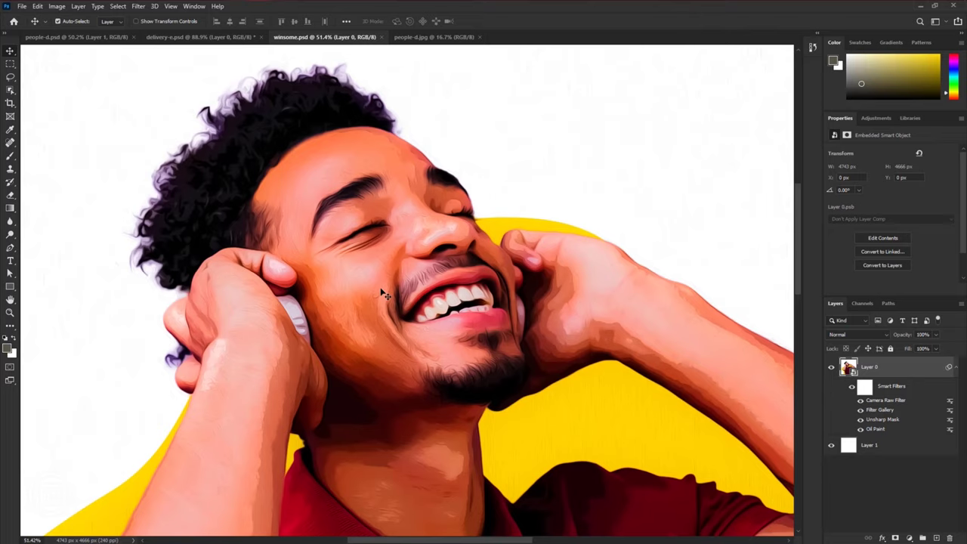
pyautogui.moveTo(375, 215)
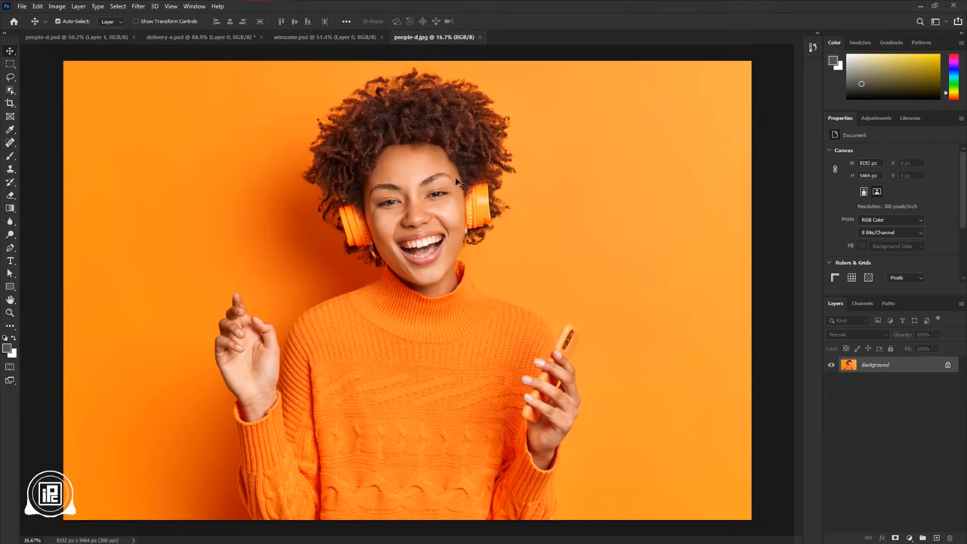
pyautogui.moveTo(23, 104)
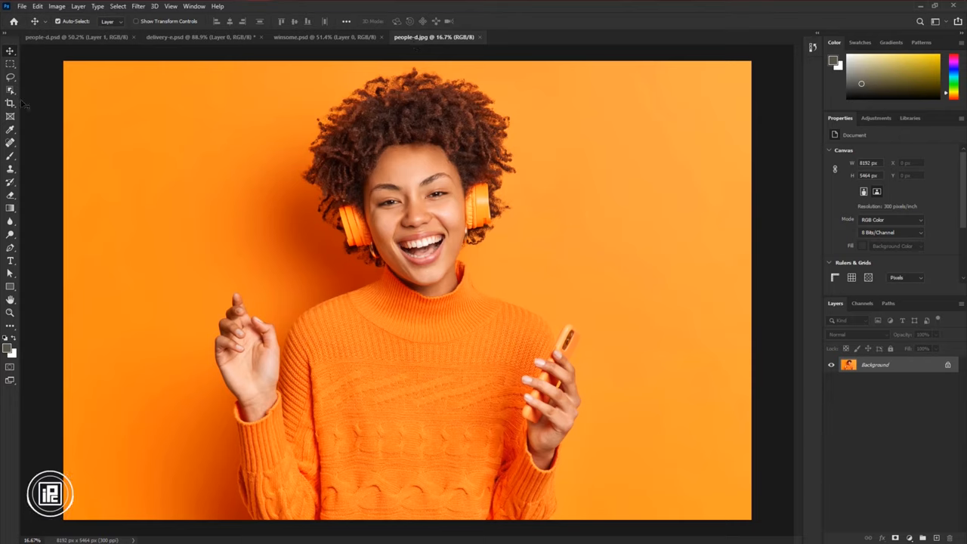
# - Select the subject, preview it as a coloured overlay and refine the mask edge along the hair
pyautogui.click(10, 91)
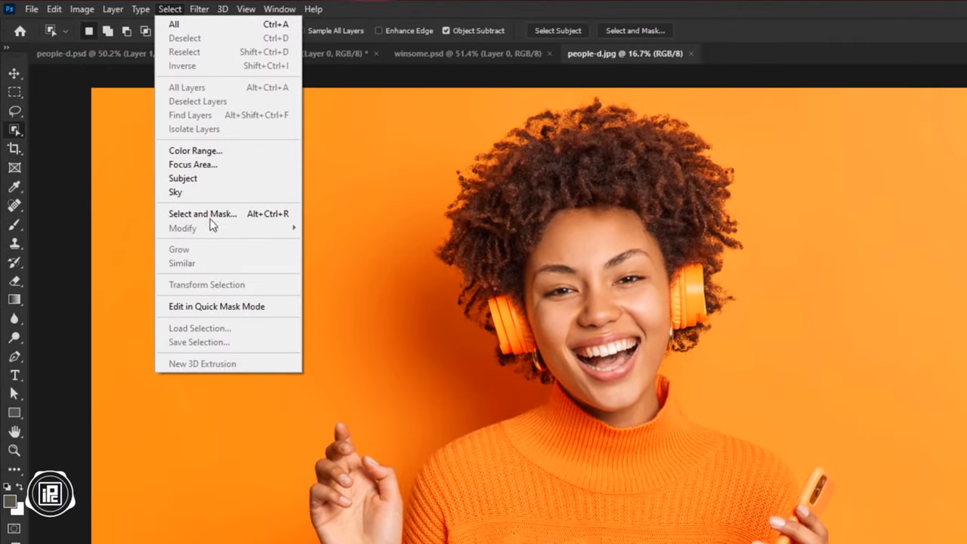
pyautogui.click(202, 214)
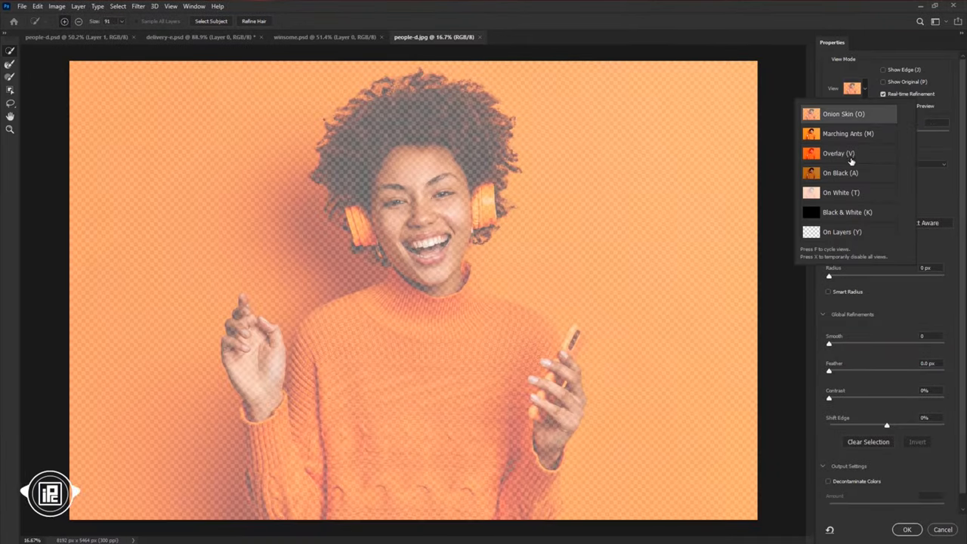
pyautogui.click(835, 153)
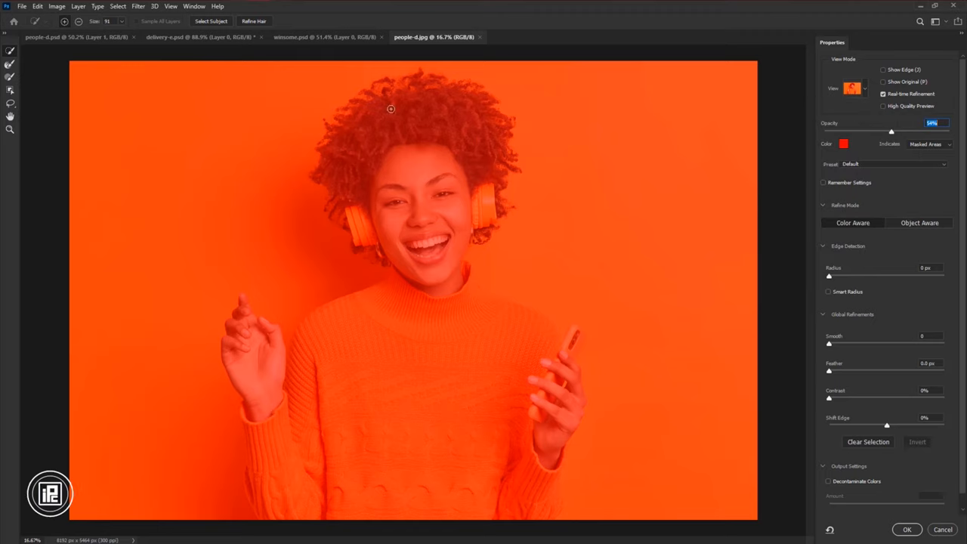
pyautogui.moveTo(390, 109); pyautogui.dragTo(305, 511)
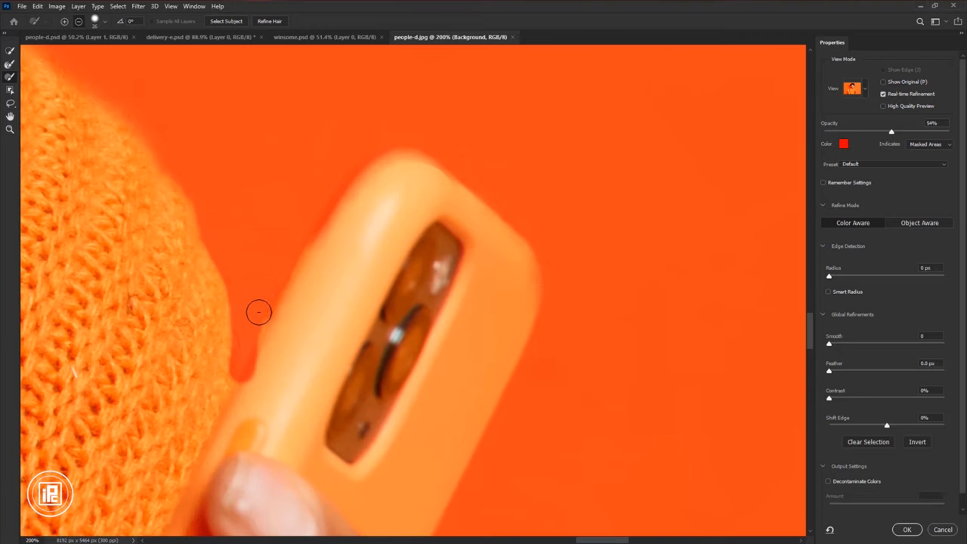
pyautogui.moveTo(245, 393)
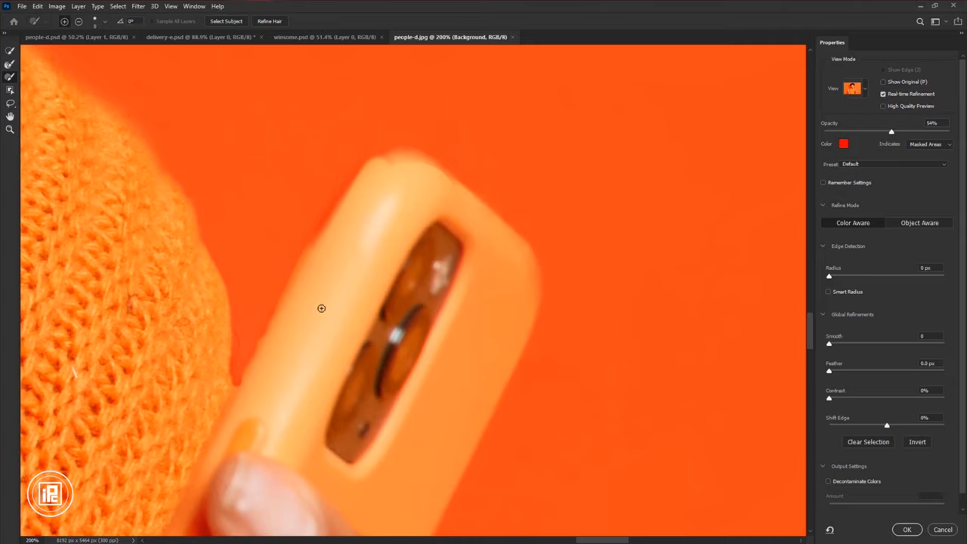
pyautogui.rightClick(342, 216)
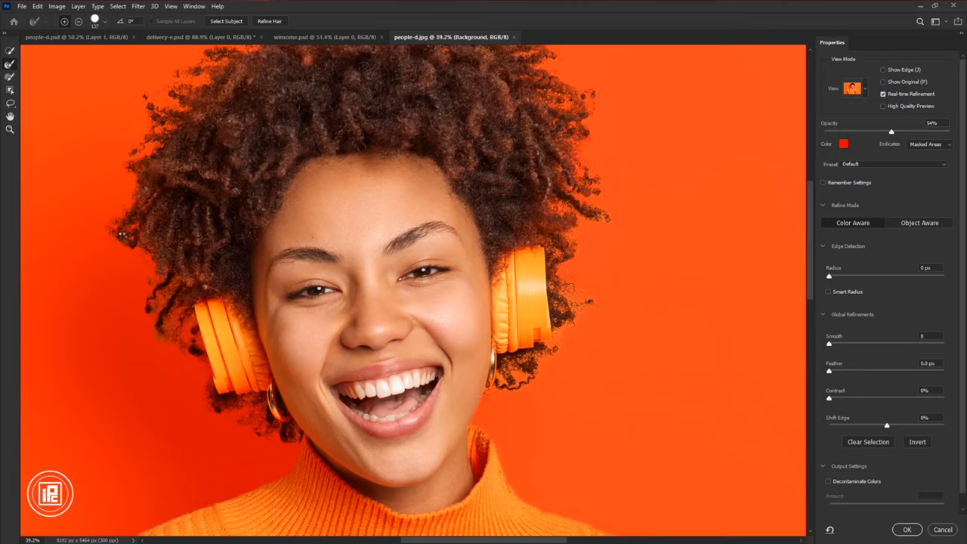
pyautogui.scroll(-3)
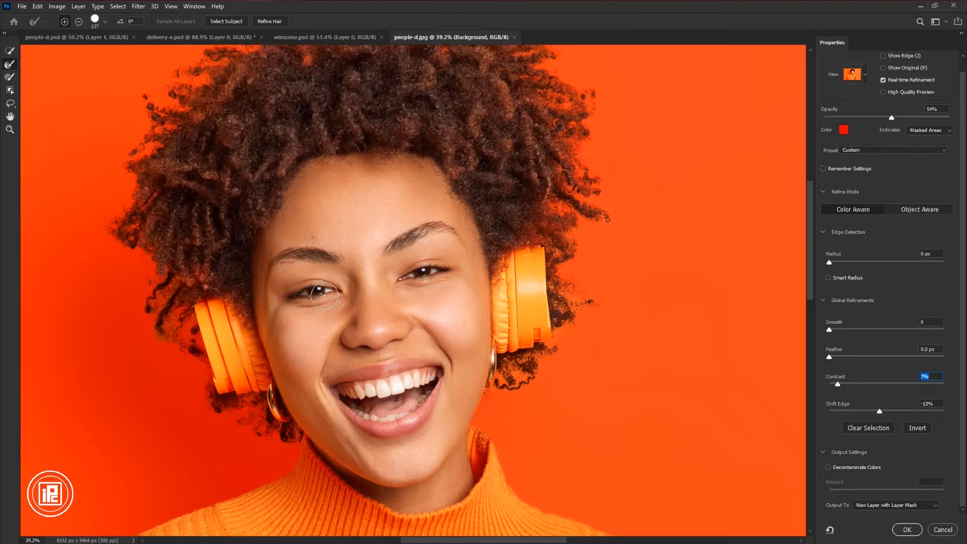
# - Output the selection as a masked layer over a white Solid Color fill and restore the headphone edges in the mask
pyautogui.click(907, 529)
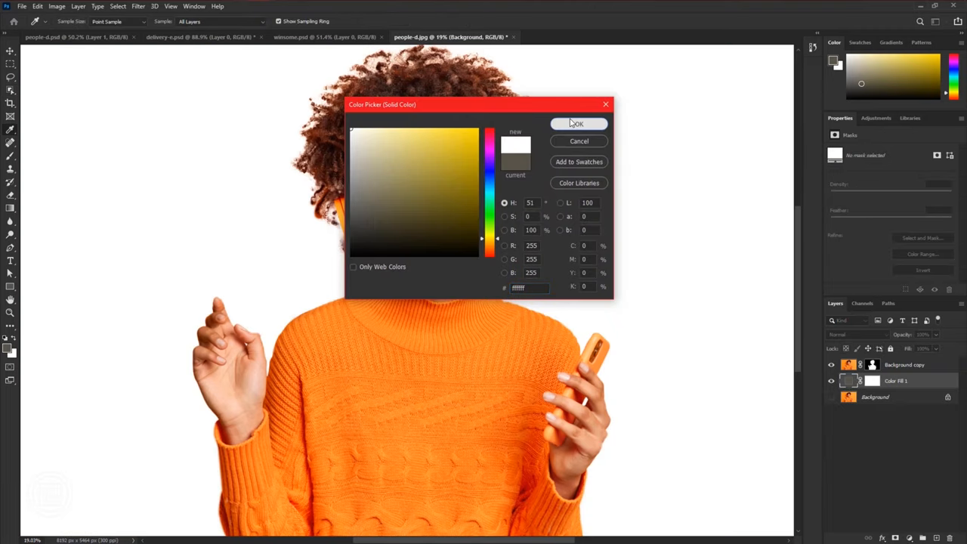
pyautogui.click(577, 124)
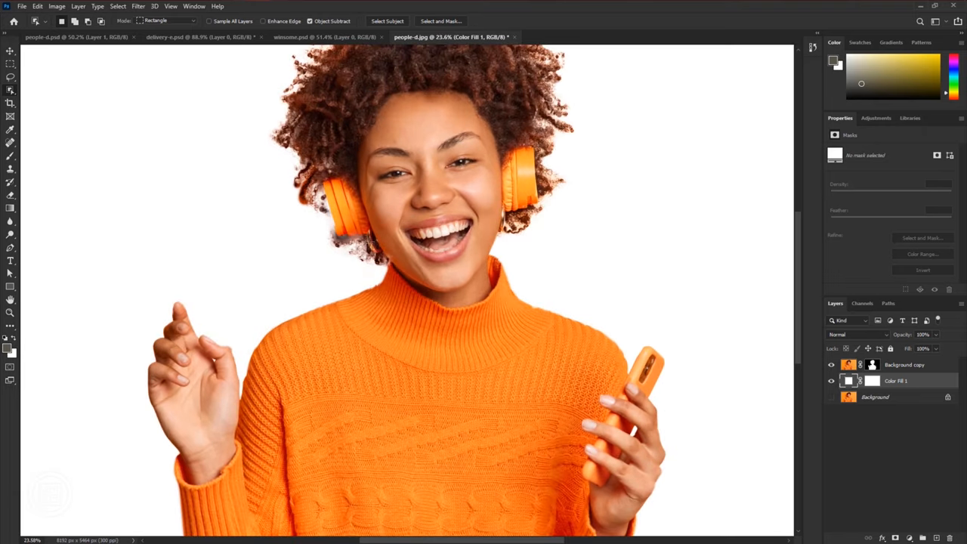
pyautogui.moveTo(12, 160)
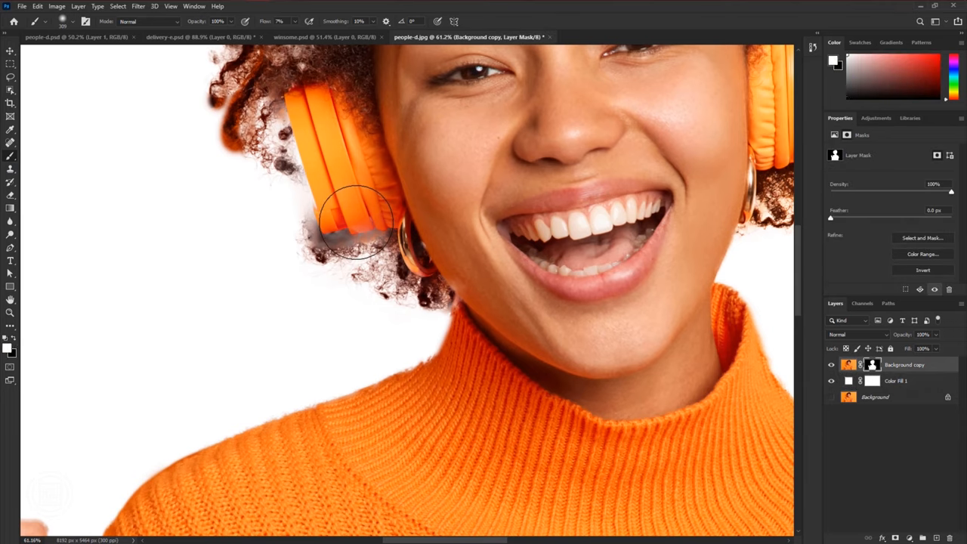
pyautogui.click(350, 227)
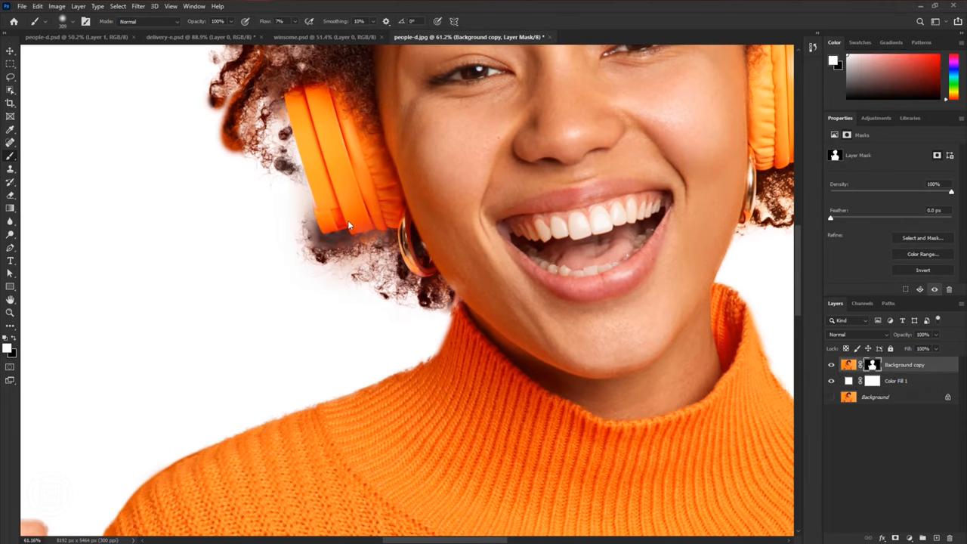
pyautogui.tripleClick(281, 21)
pyautogui.write('100')
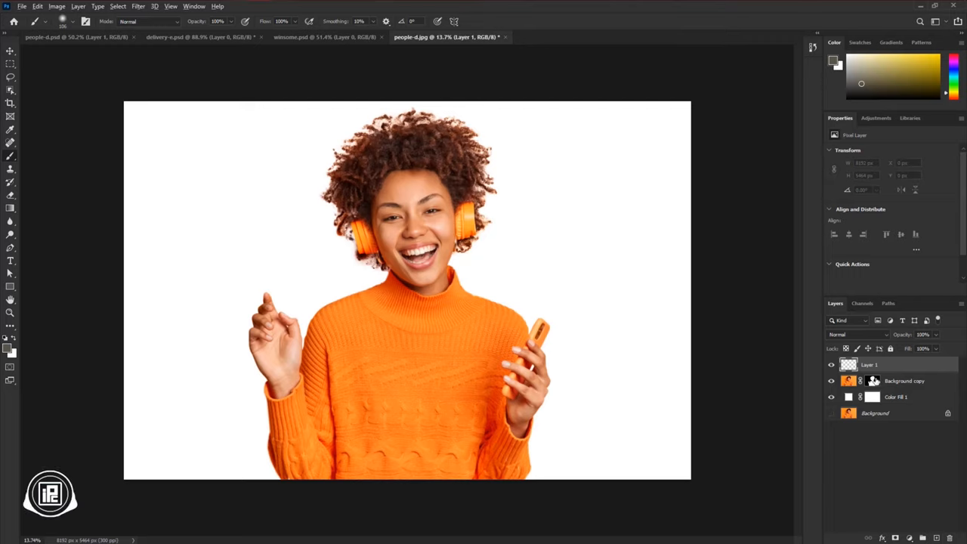
# - Add a touch-up layer, paint over the orange hair fringe and change its blend mode
pyautogui.click(877, 365)
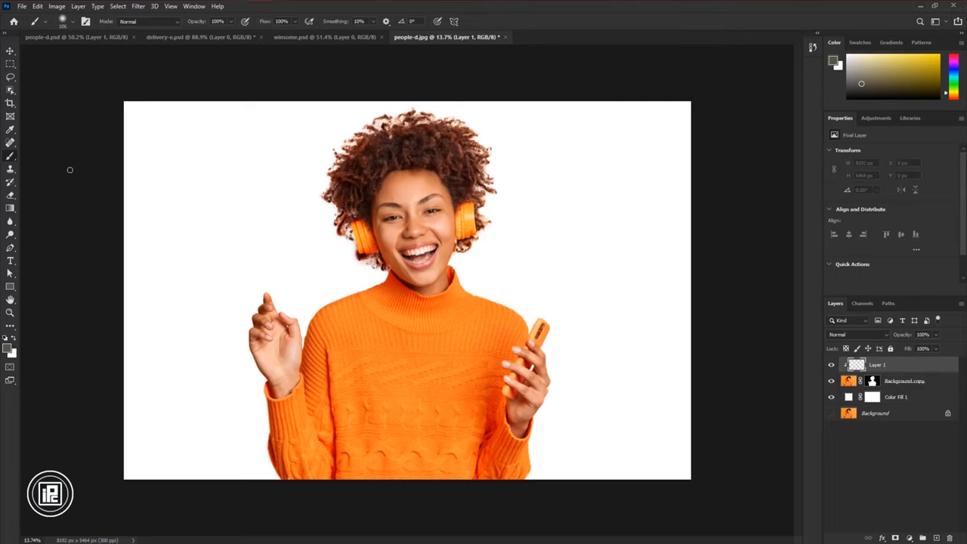
pyautogui.moveTo(14, 349)
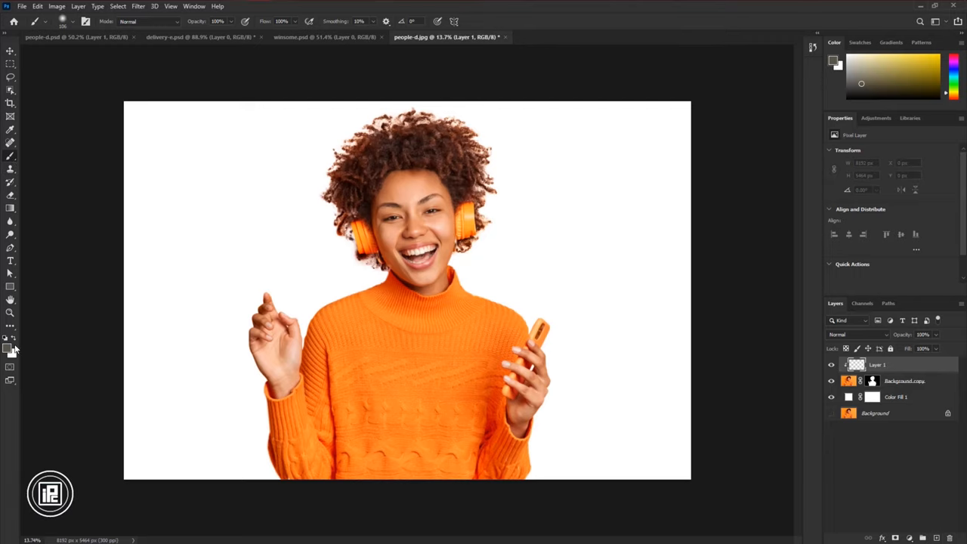
pyautogui.click(859, 334)
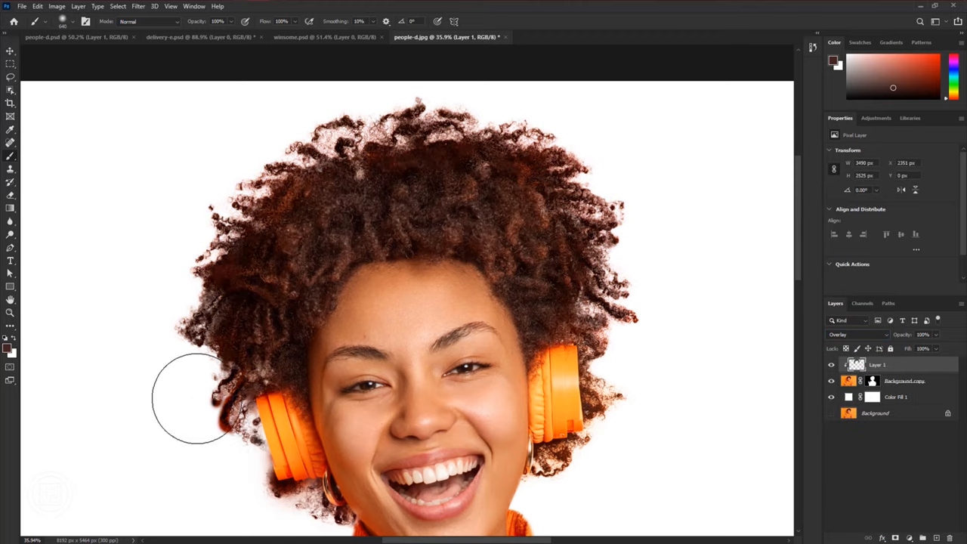
pyautogui.click(859, 334)
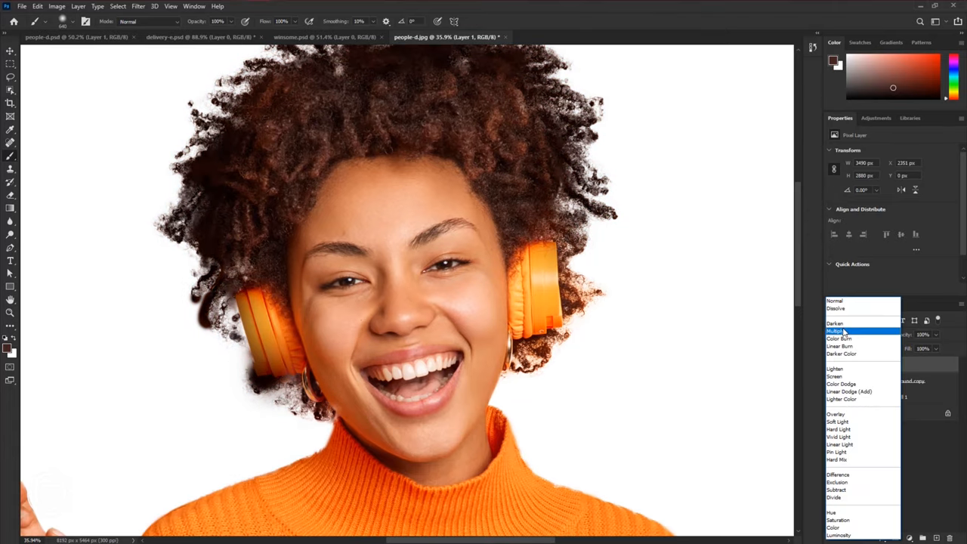
pyautogui.click(836, 414)
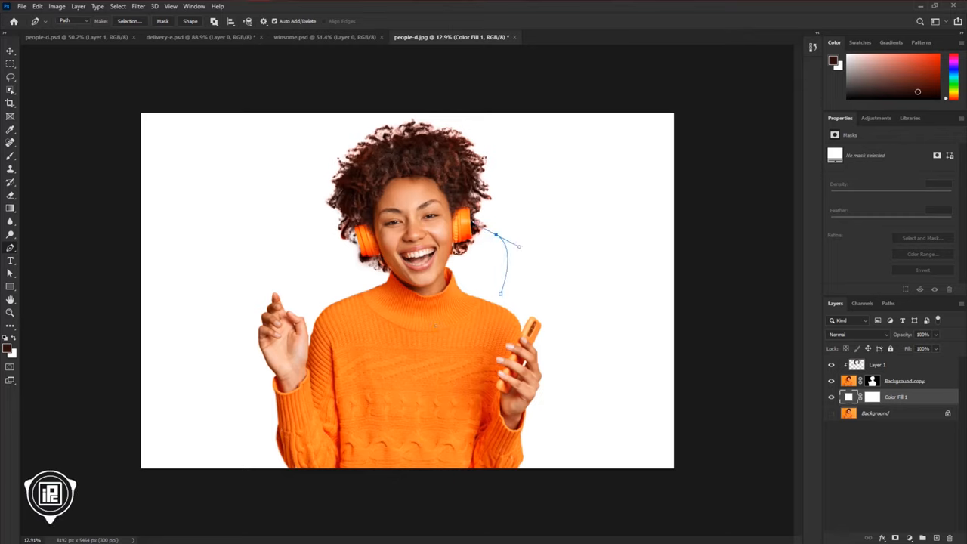
# - Trace a smooth closed Pen-tool blob path around the woman, starting beside the headphone and curving along the bottom
pyautogui.click(258, 305)
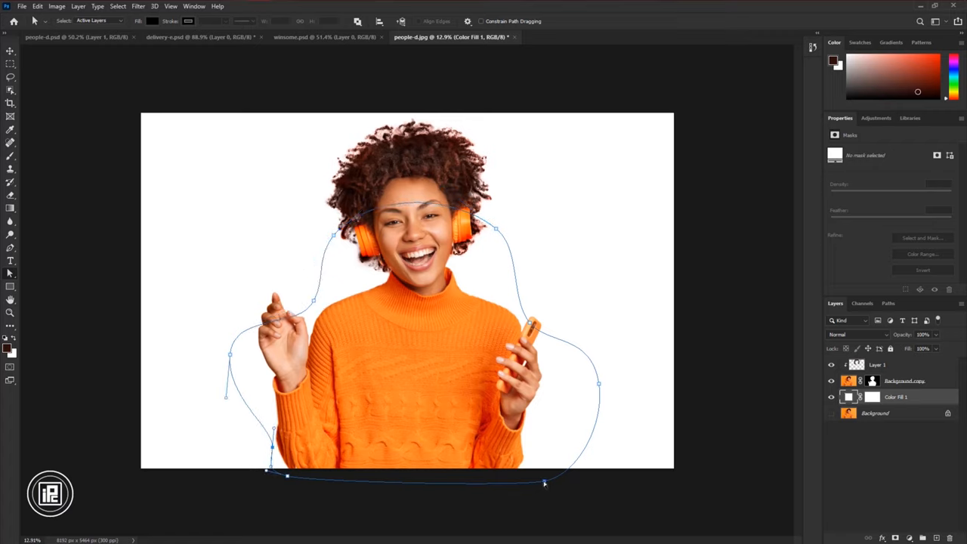
pyautogui.moveTo(545, 483); pyautogui.dragTo(508, 502)
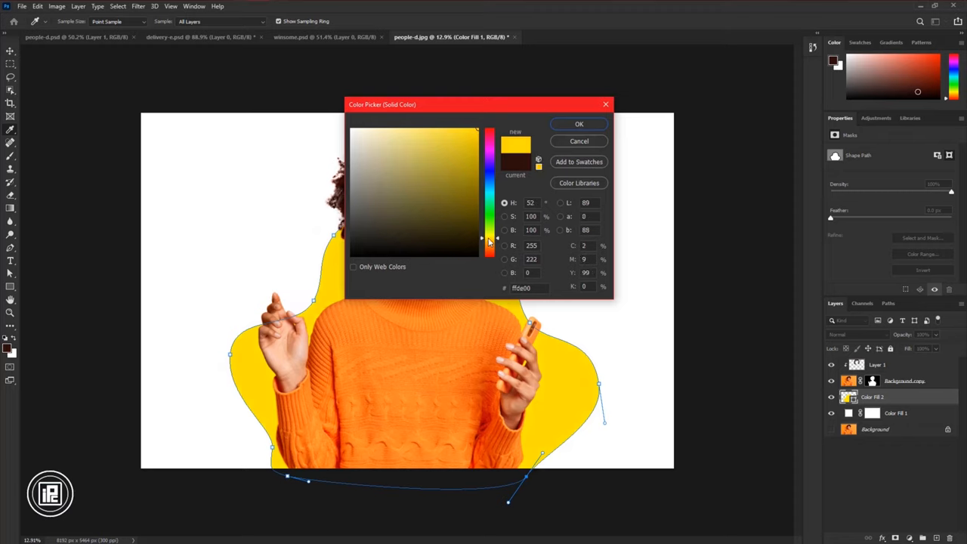
# - Confirm bright yellow as the blob shape's Solid Color fill
pyautogui.click(579, 124)
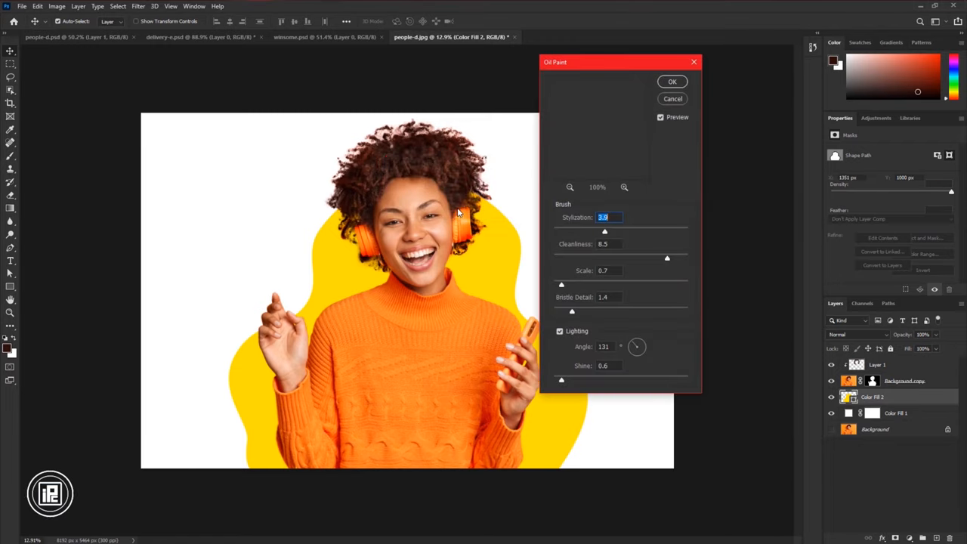
pyautogui.moveTo(484, 239)
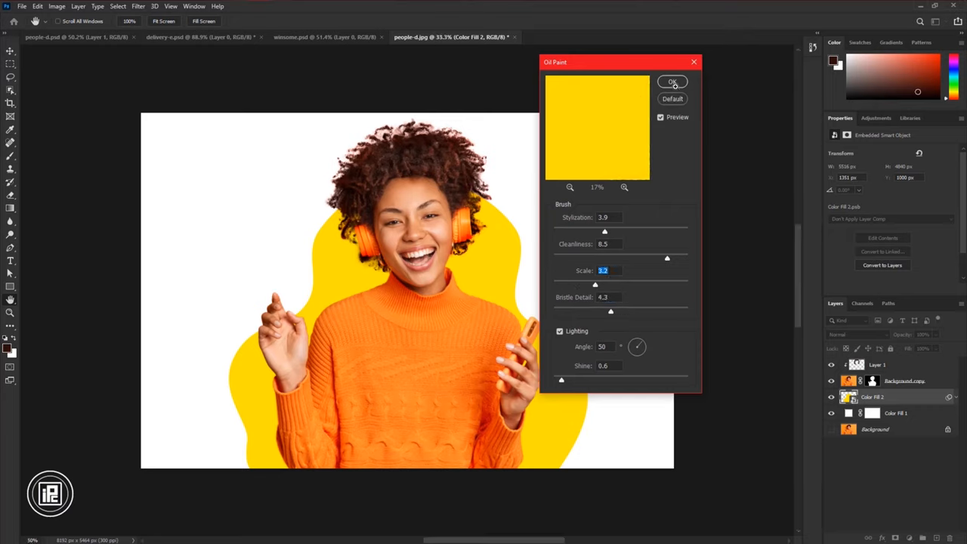
# - Apply the Oil Paint filter to the yellow blob for a brushed texture
pyautogui.click(672, 82)
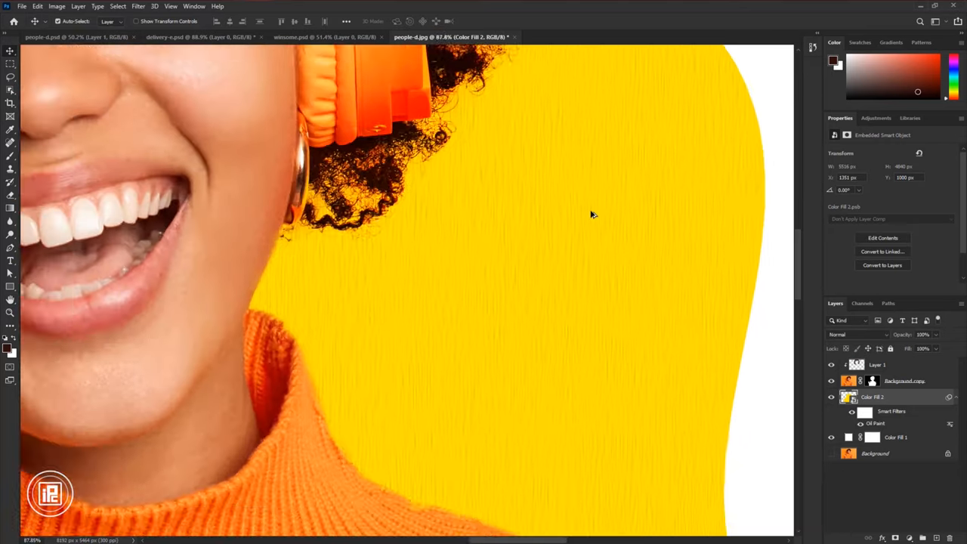
pyautogui.click(877, 364)
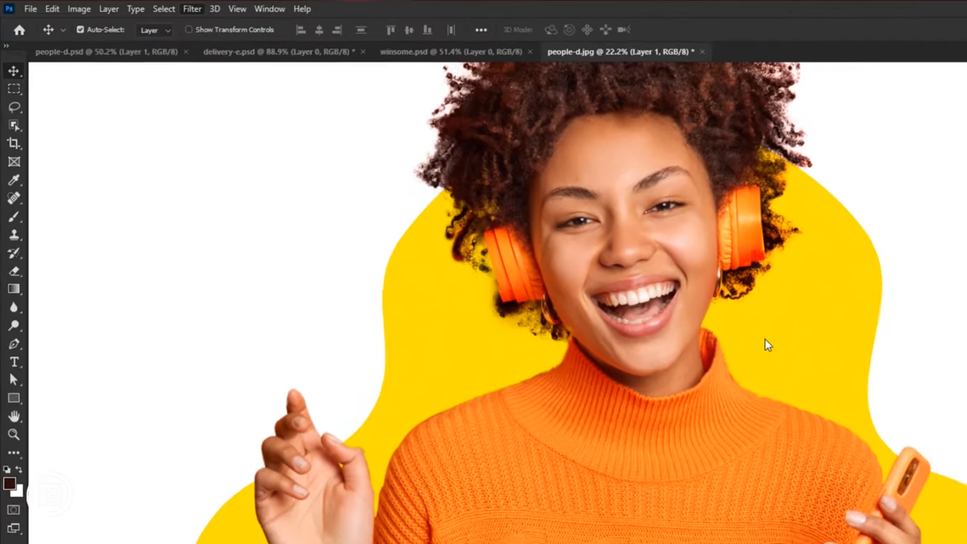
# - Preview the Poster Edges artistic filter on the woman's cut-out layer
pyautogui.click(191, 9)
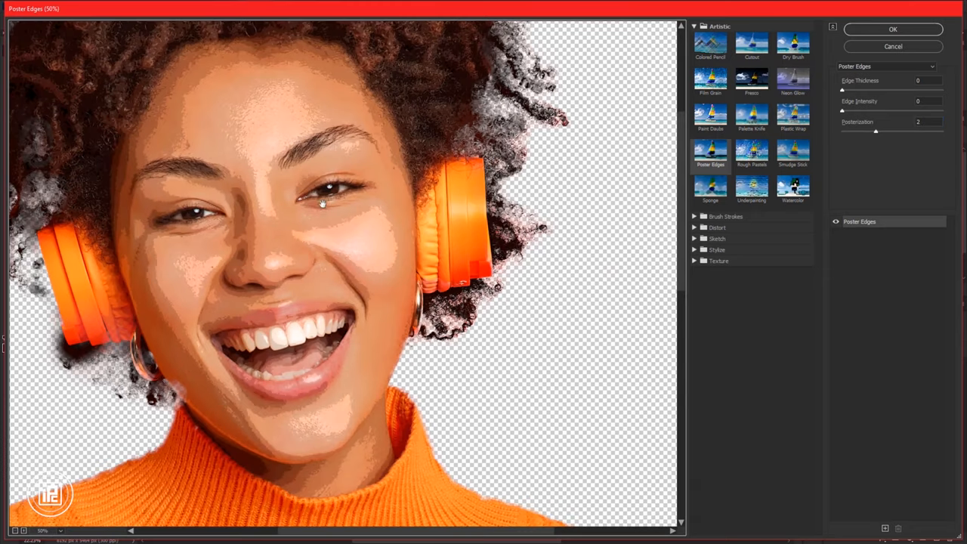
pyautogui.click(892, 29)
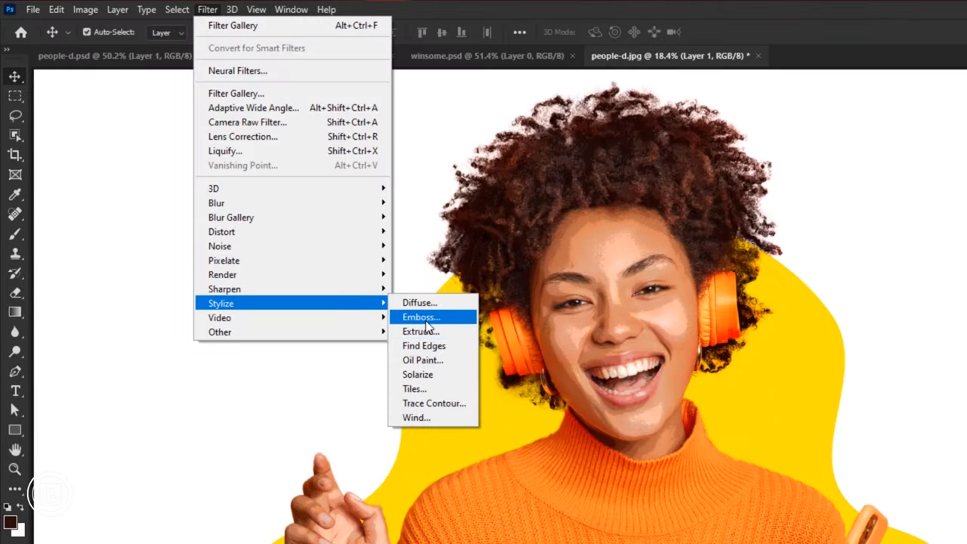
# - Apply Oil Paint to the woman's layer and lower the smart filter's blending opacity to keep photo detail
pyautogui.click(423, 360)
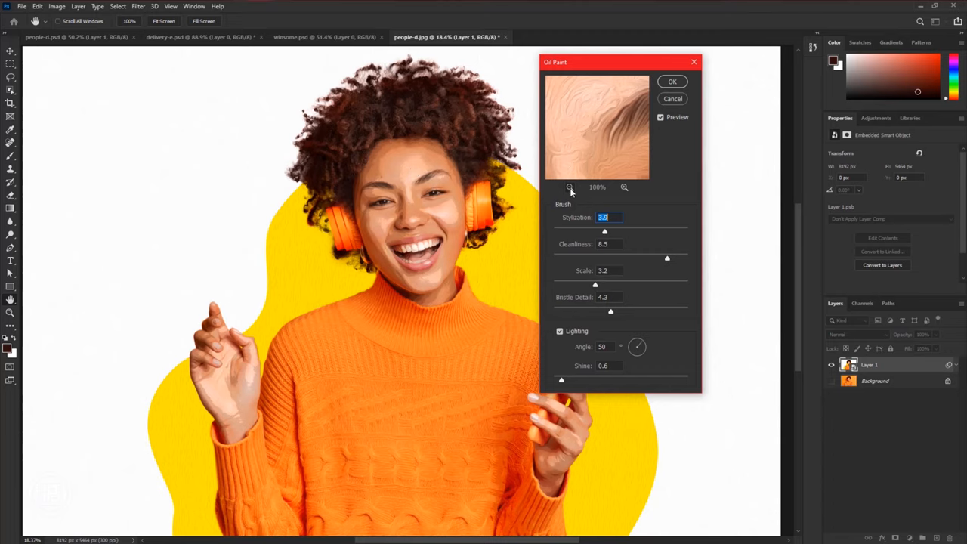
pyautogui.click(570, 188)
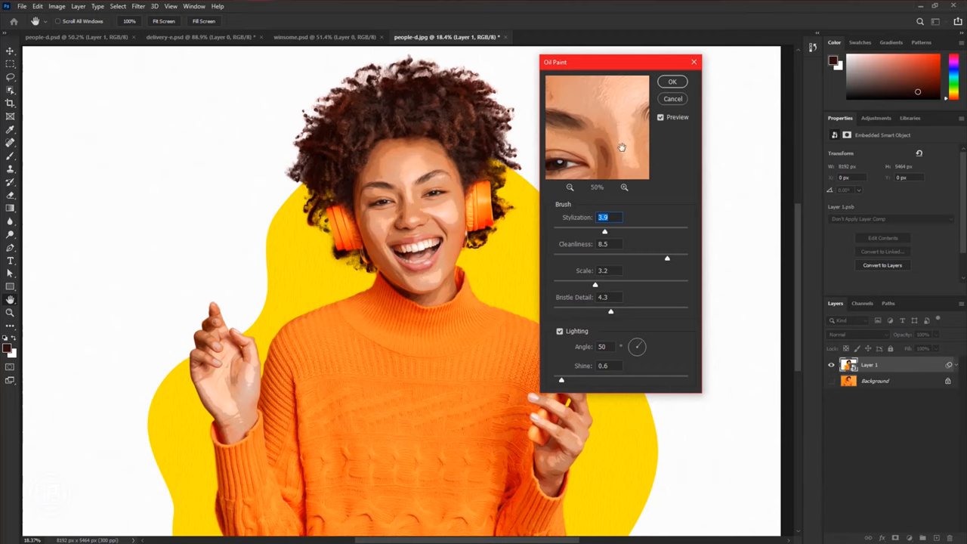
pyautogui.click(570, 187)
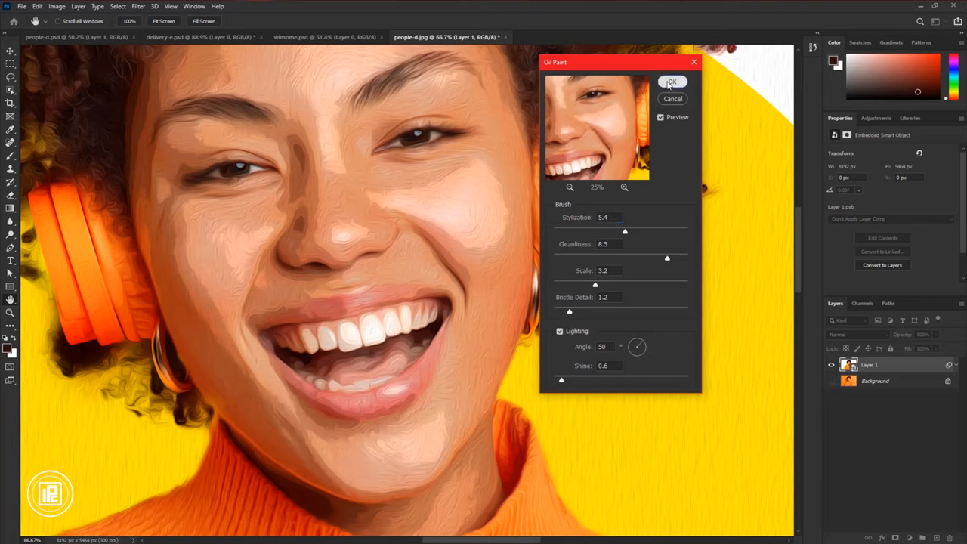
pyautogui.click(671, 81)
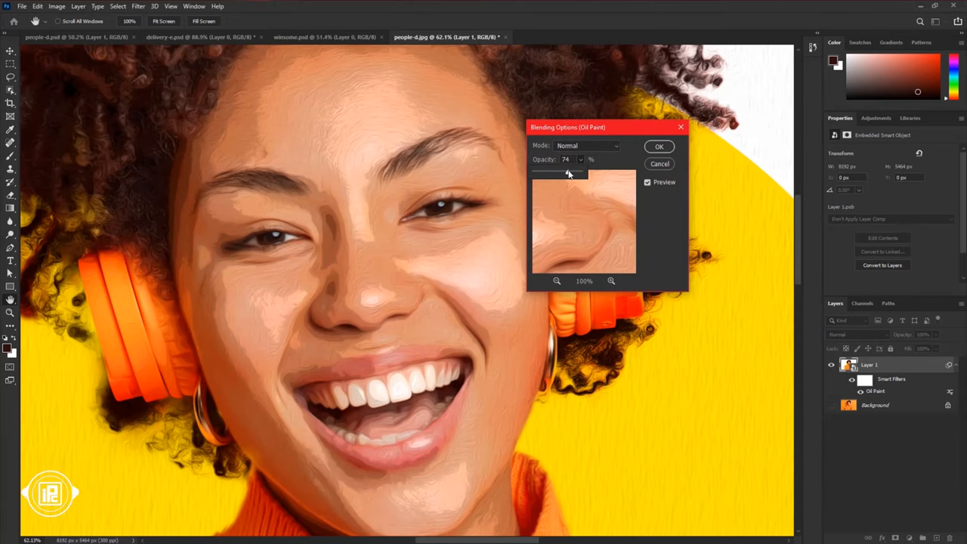
pyautogui.click(659, 145)
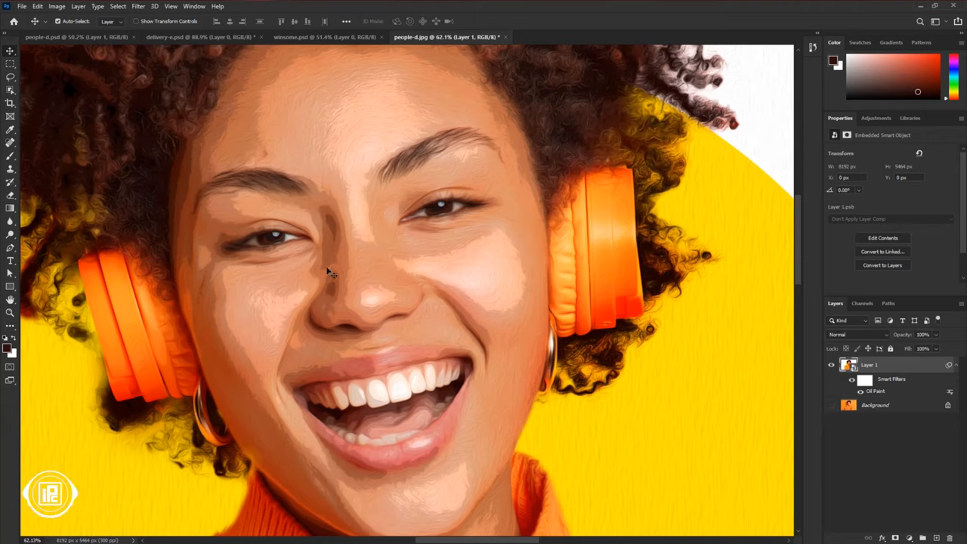
# - Apply Unsharp Mask sharpening, then add Poster Edges at about 15% blending opacity
pyautogui.click(138, 6)
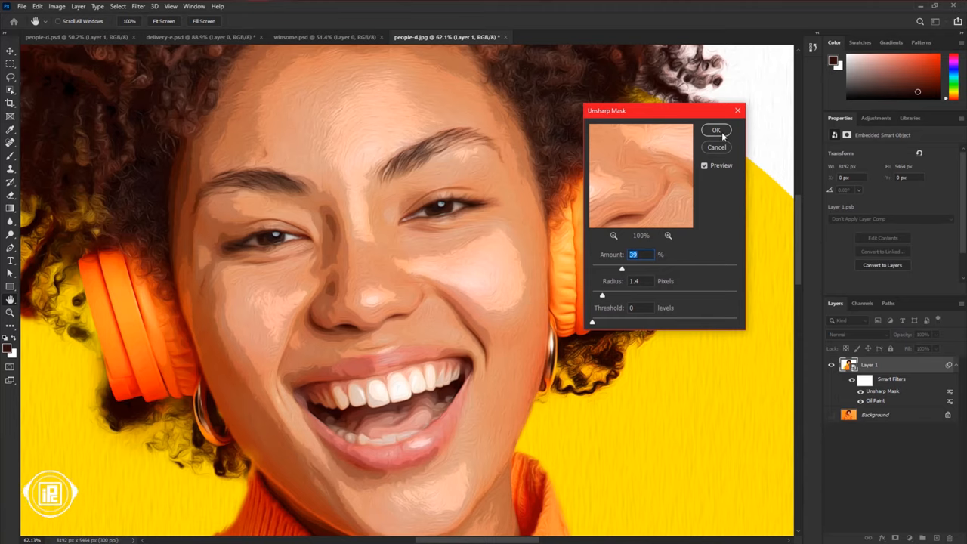
pyautogui.click(138, 6)
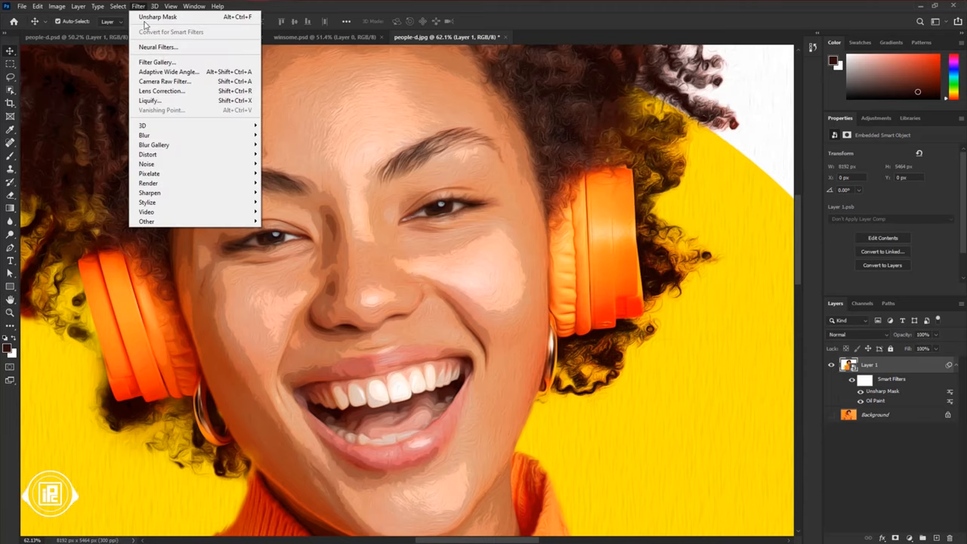
pyautogui.click(157, 62)
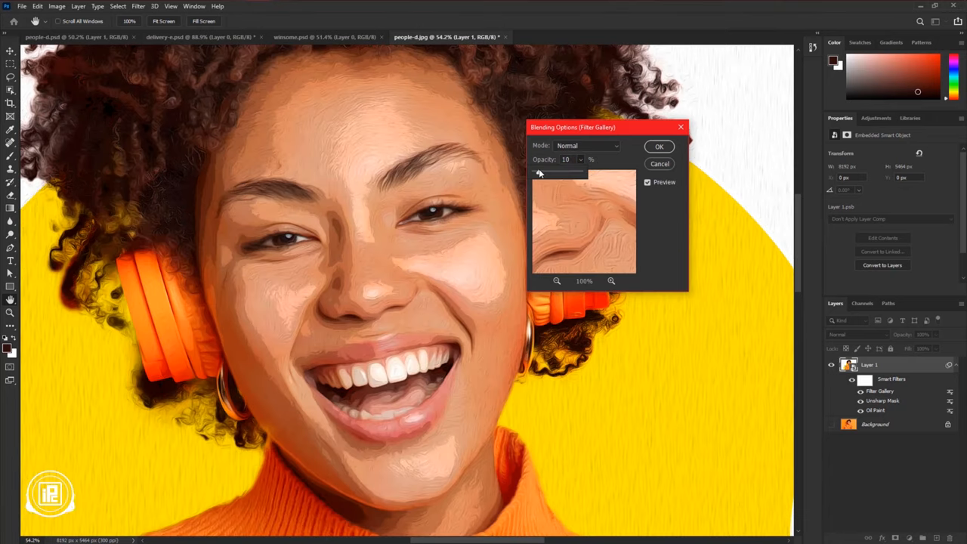
pyautogui.moveTo(540, 172); pyautogui.dragTo(544, 173)
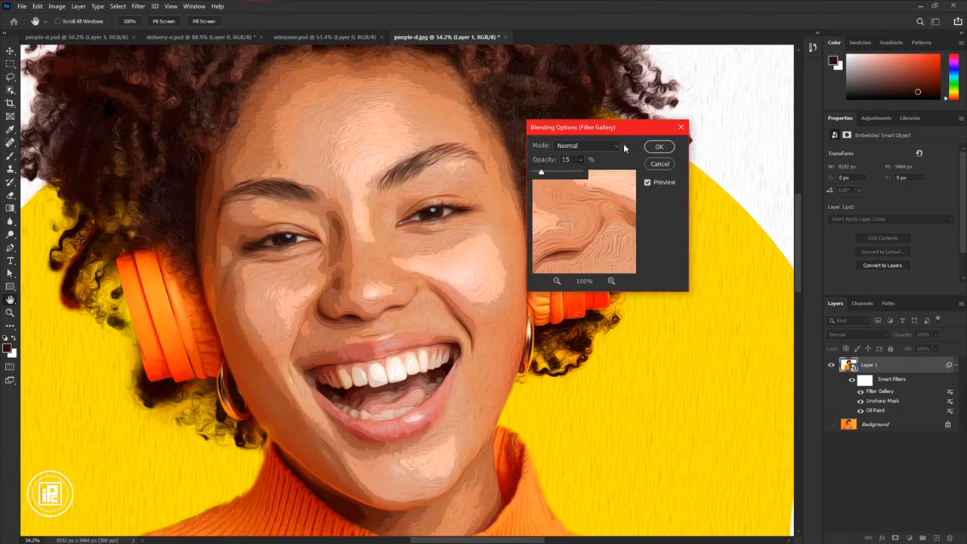
pyautogui.click(659, 145)
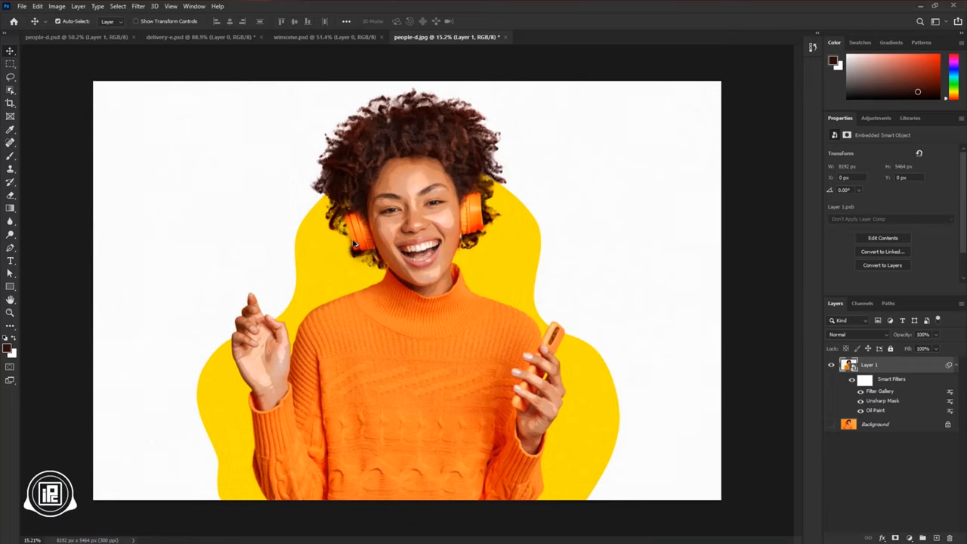
pyautogui.moveTo(205, 139)
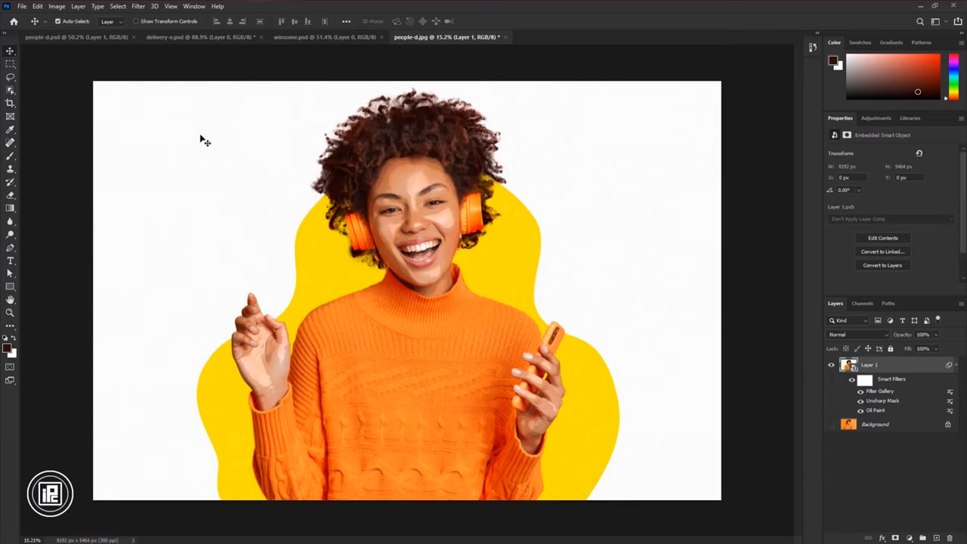
# - Apply a Camera Raw Filter colour-mixer adjustment to enrich the portrait layer's colours
pyautogui.click(138, 6)
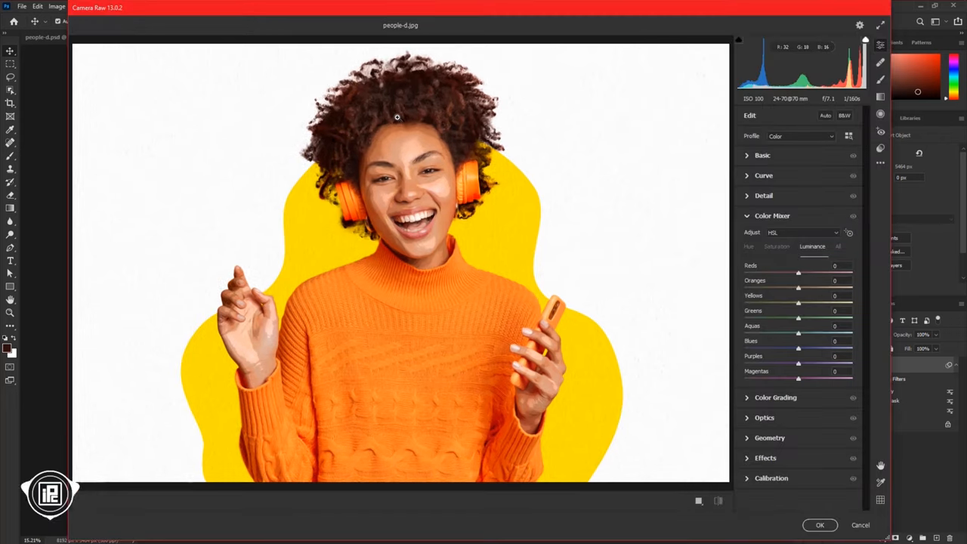
pyautogui.moveTo(344, 109)
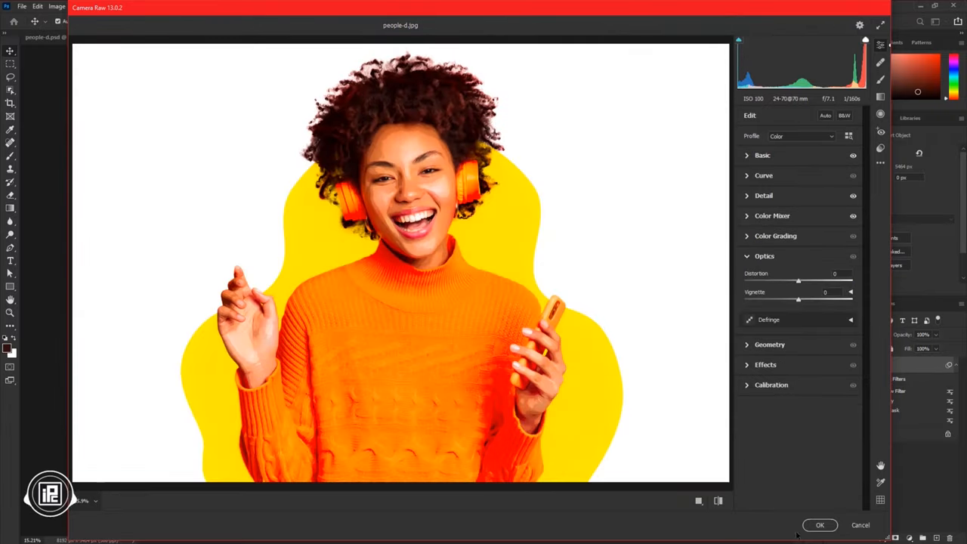
pyautogui.click(819, 527)
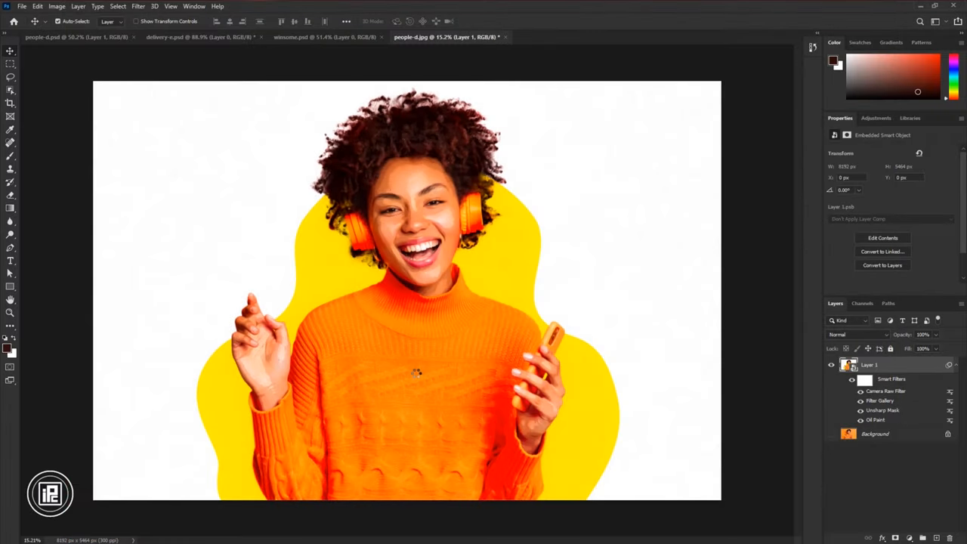